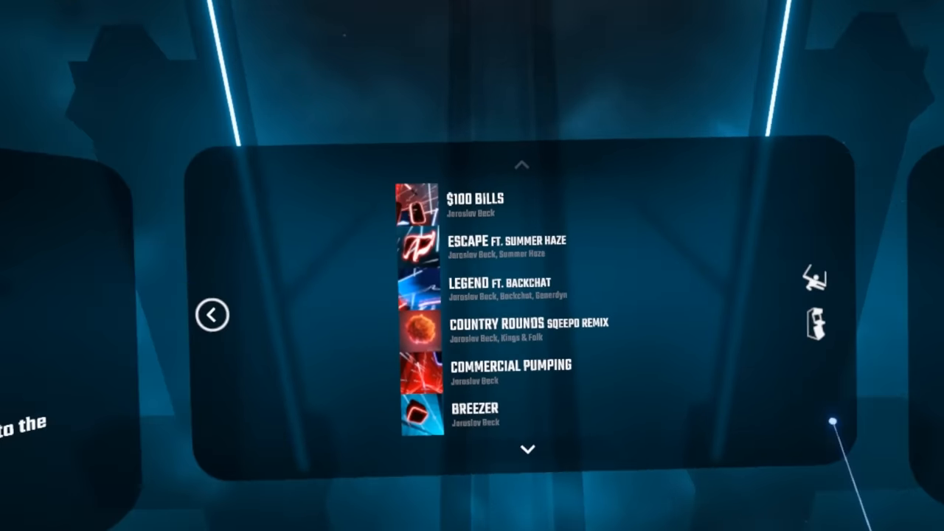
# - Pick Megalovania by Toby Fox from the custom songs on Expert
pyautogui.click(501, 277)
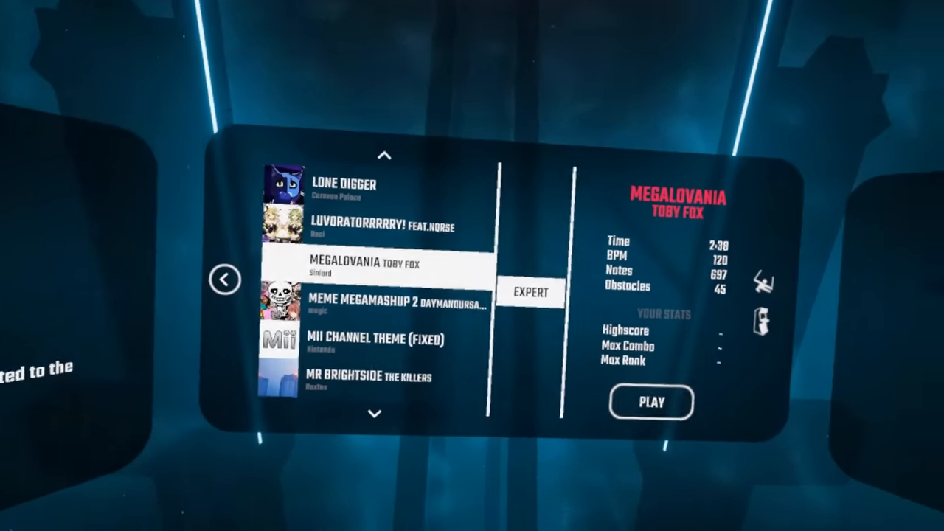
# - Play Megalovania on Expert to a B rank, then dismiss the results
pyautogui.click(651, 402)
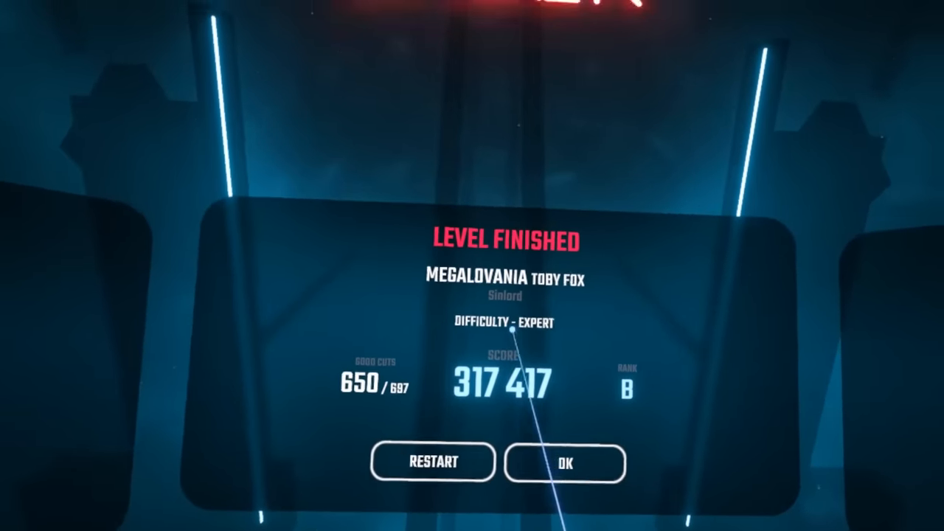
pyautogui.click(569, 463)
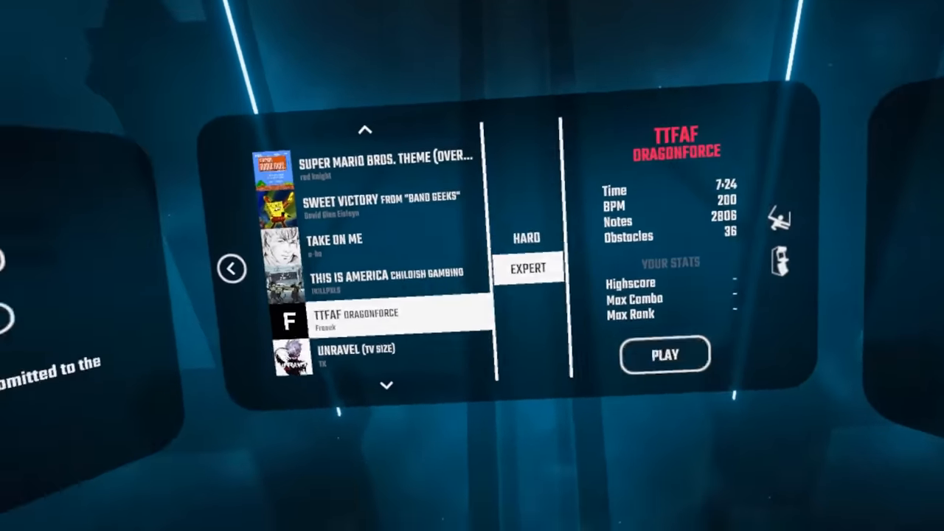
# - Start TTFAF by DragonForce on Expert and pause at 30.9%
pyautogui.click(666, 354)
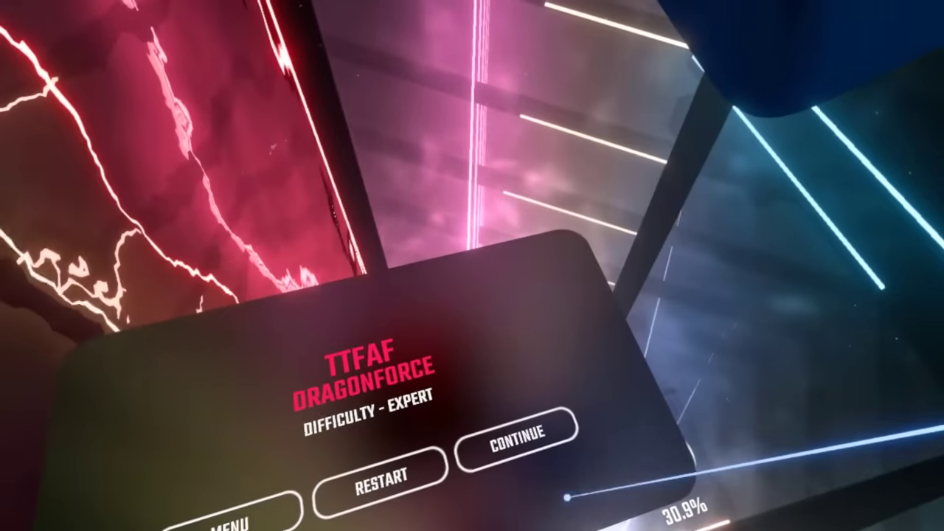
# - Resume TTFAF, finish with 750,456 points, and restart the level
pyautogui.click(518, 447)
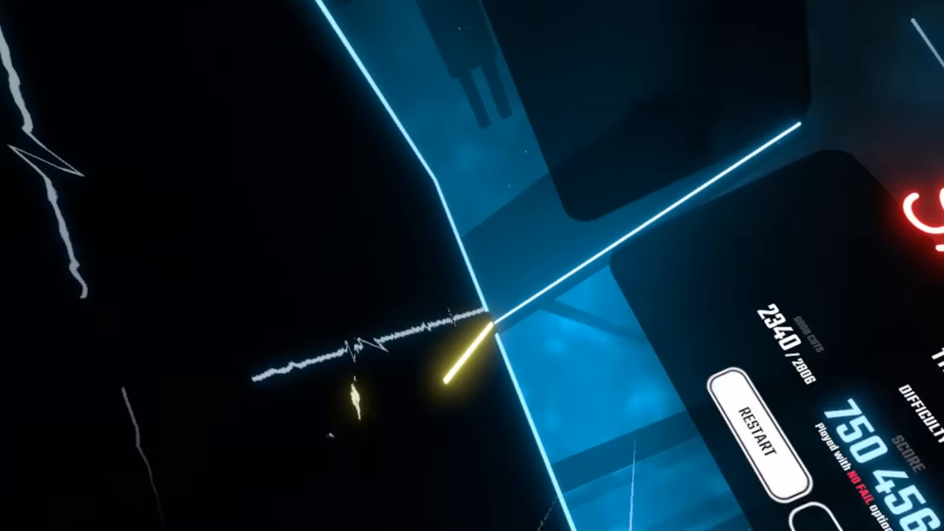
pyautogui.click(753, 434)
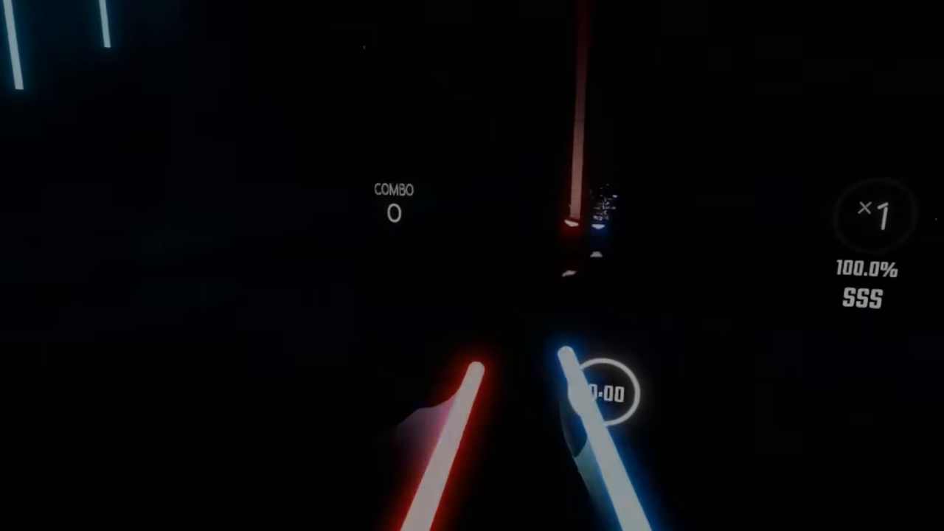